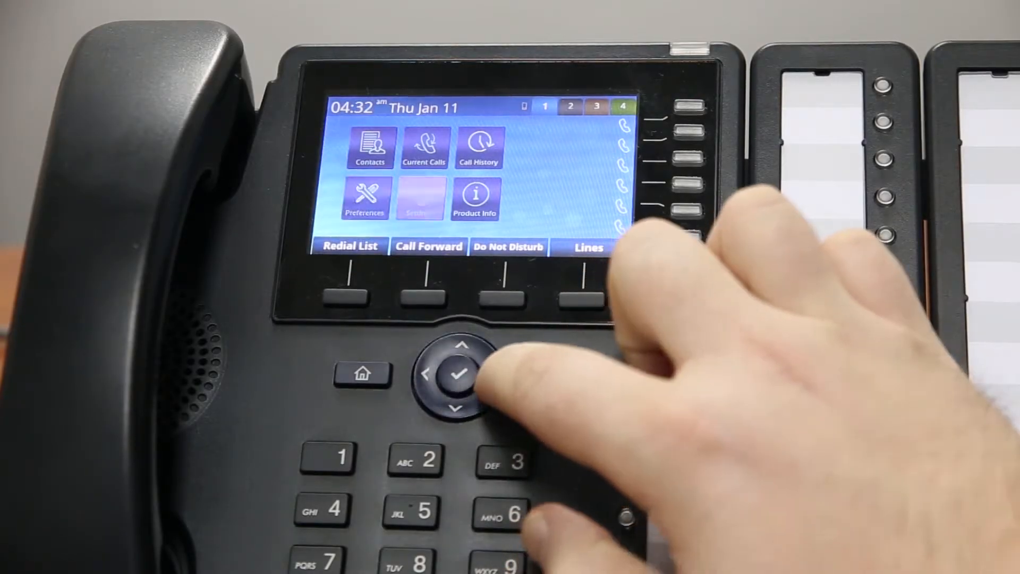
Log in to the phone at 10.1.0.196 as admin and decline saving the login.
left_click(459, 374)
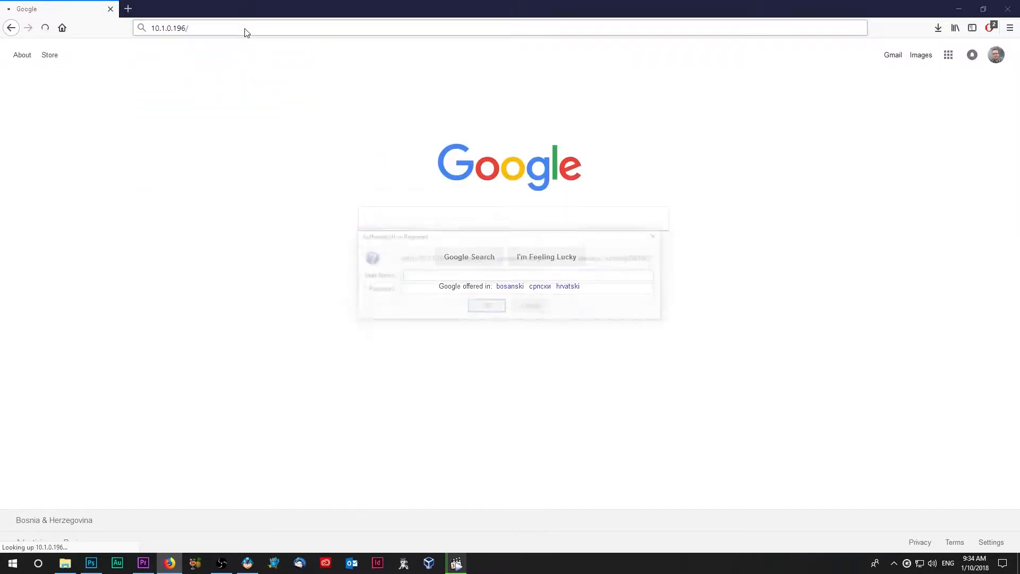
type("admin")
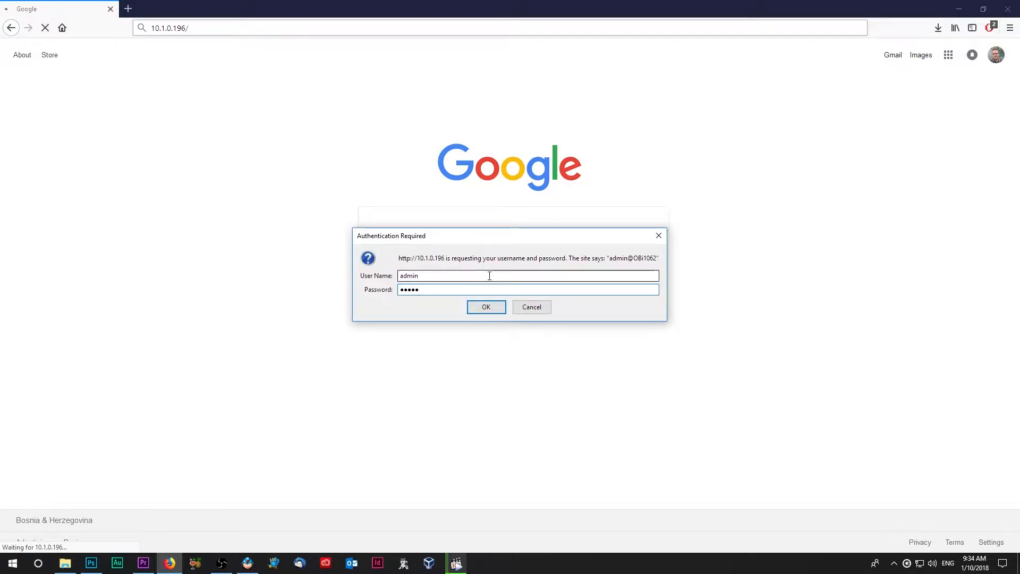
left_click(486, 306)
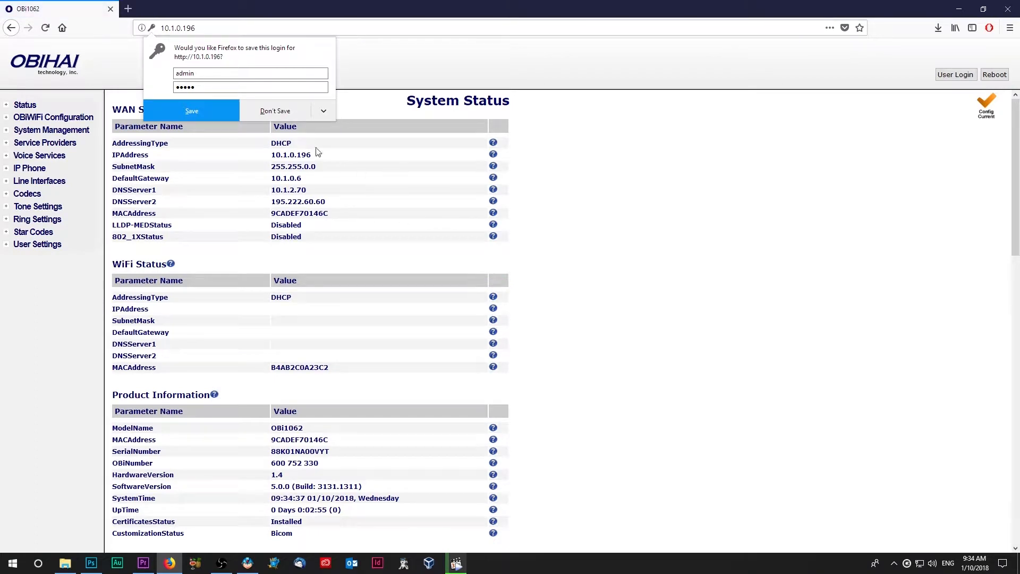
left_click(275, 110)
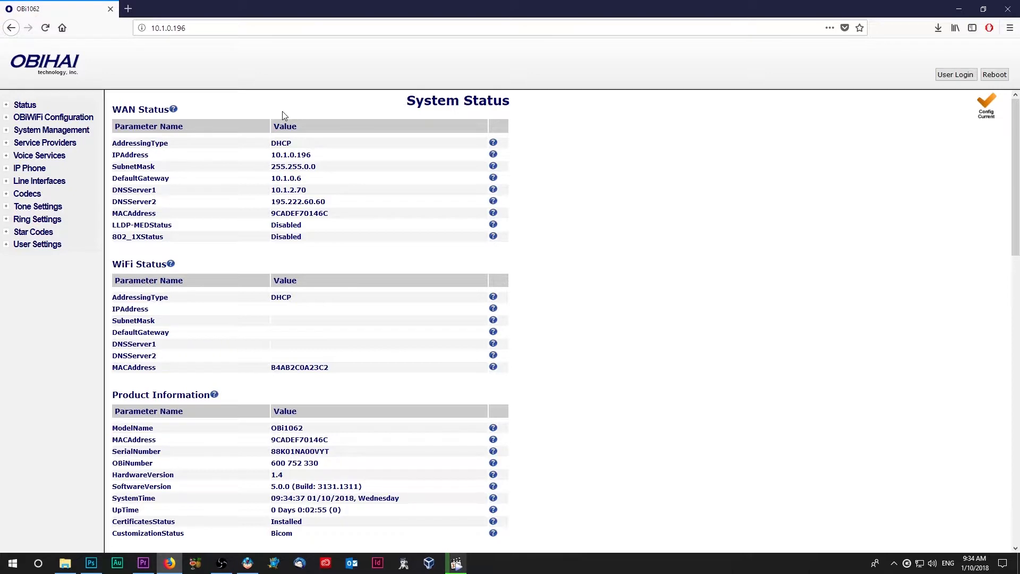
Reset the phone's configuration from Device Update and confirm, returning to System Status after reboot.
left_click(51, 130)
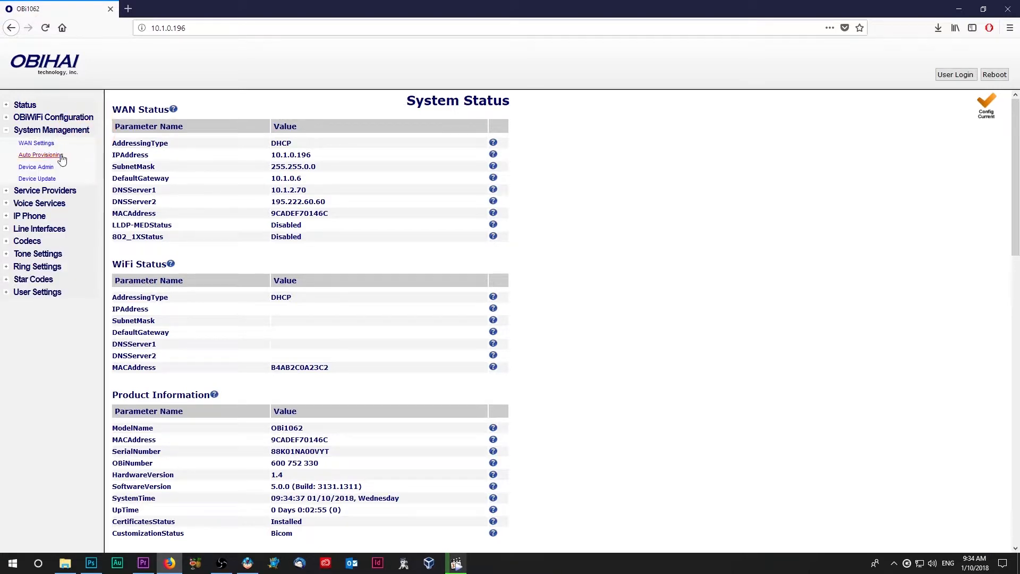
left_click(36, 178)
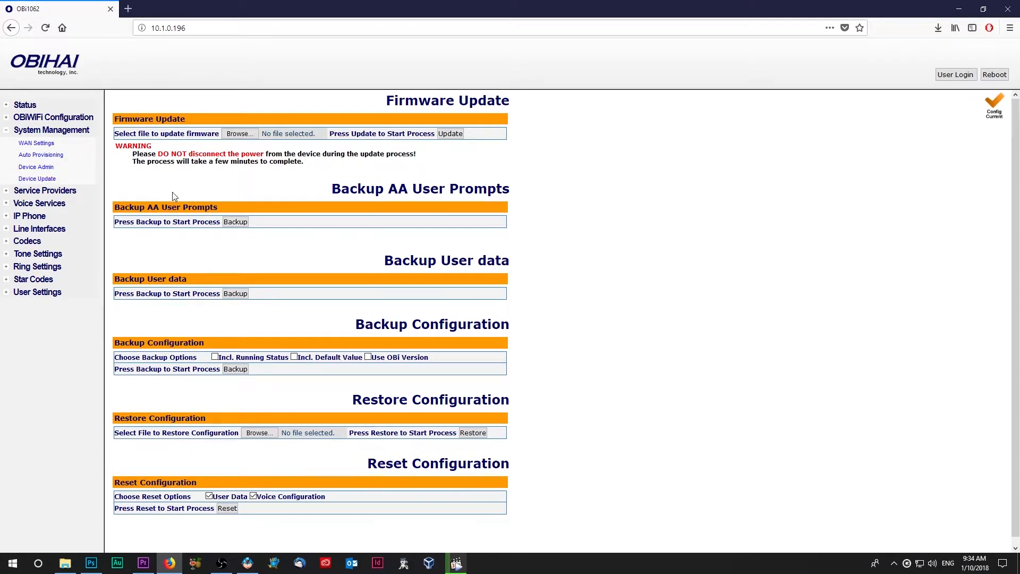
scroll("down", 3)
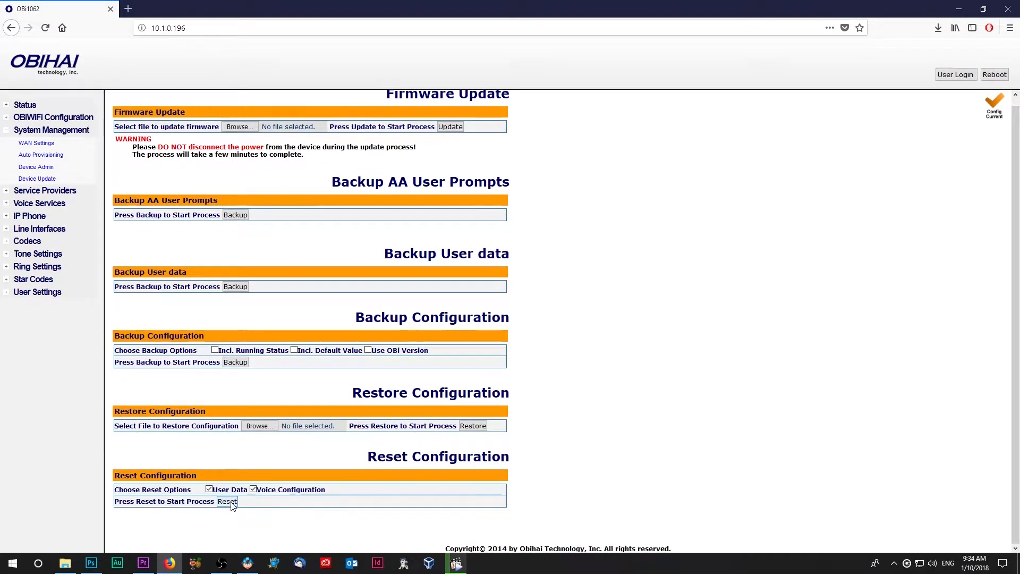
left_click(228, 500)
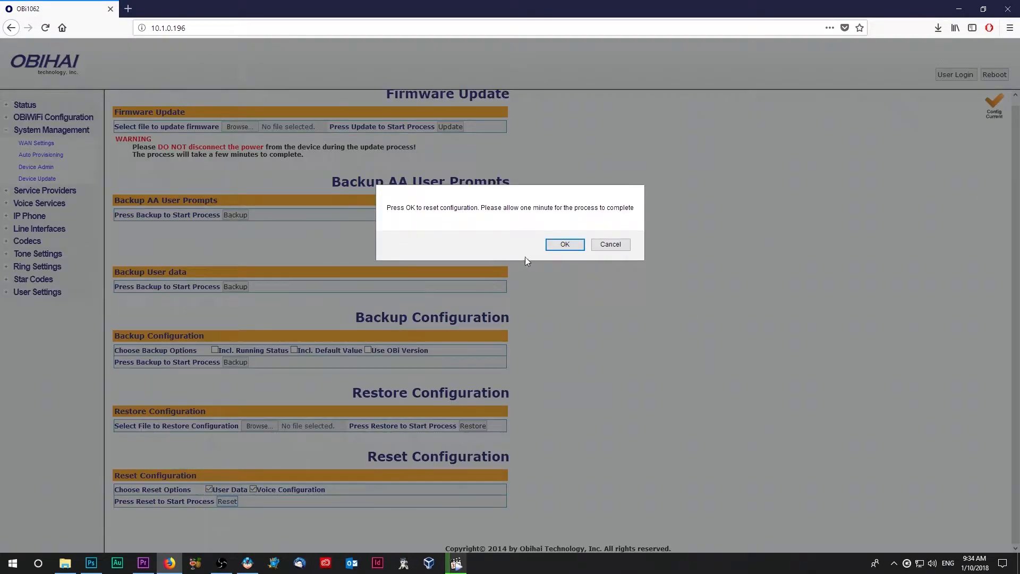
left_click(563, 245)
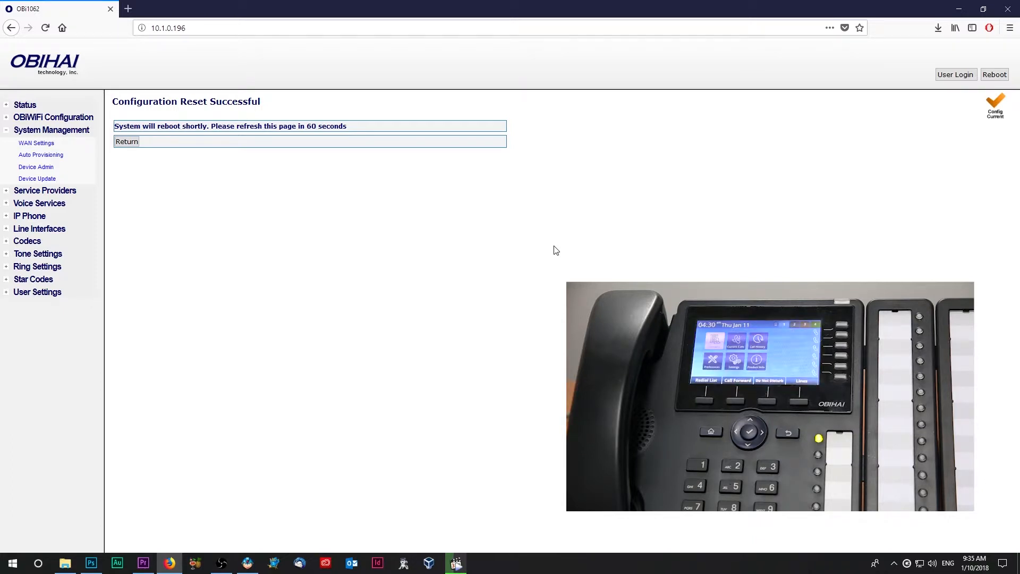
left_click(127, 142)
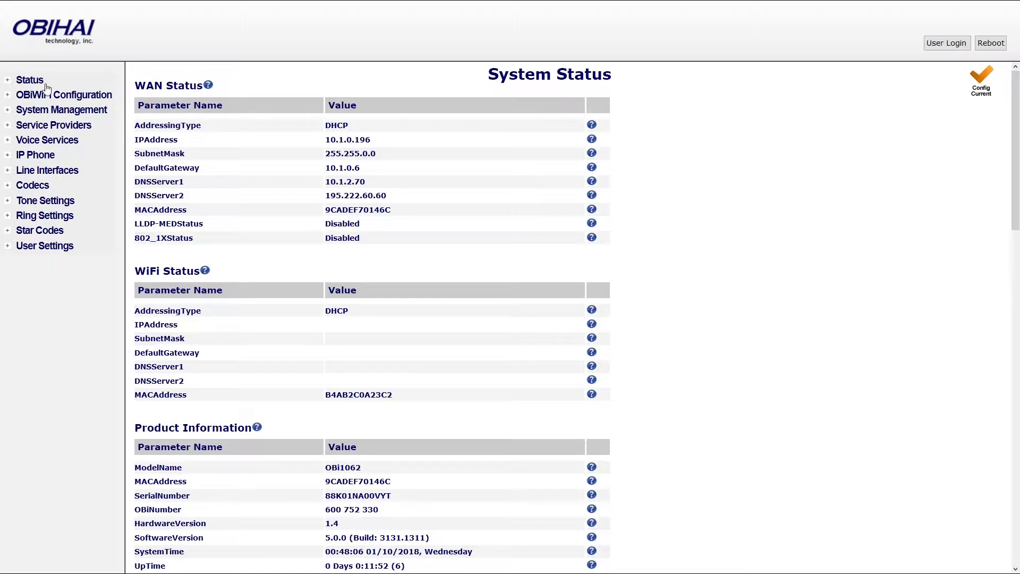
left_click(29, 80)
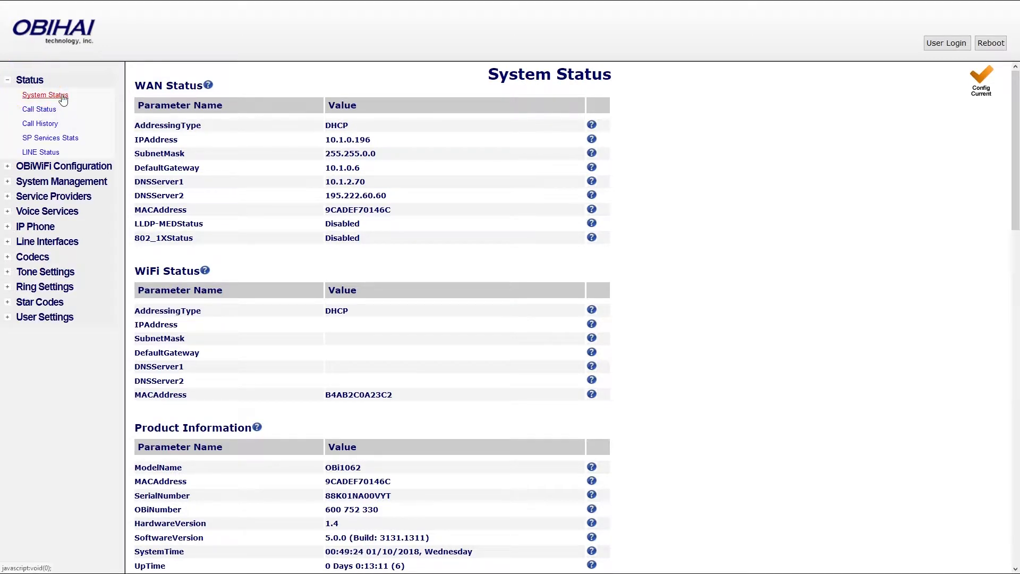
mouse_move(257, 428)
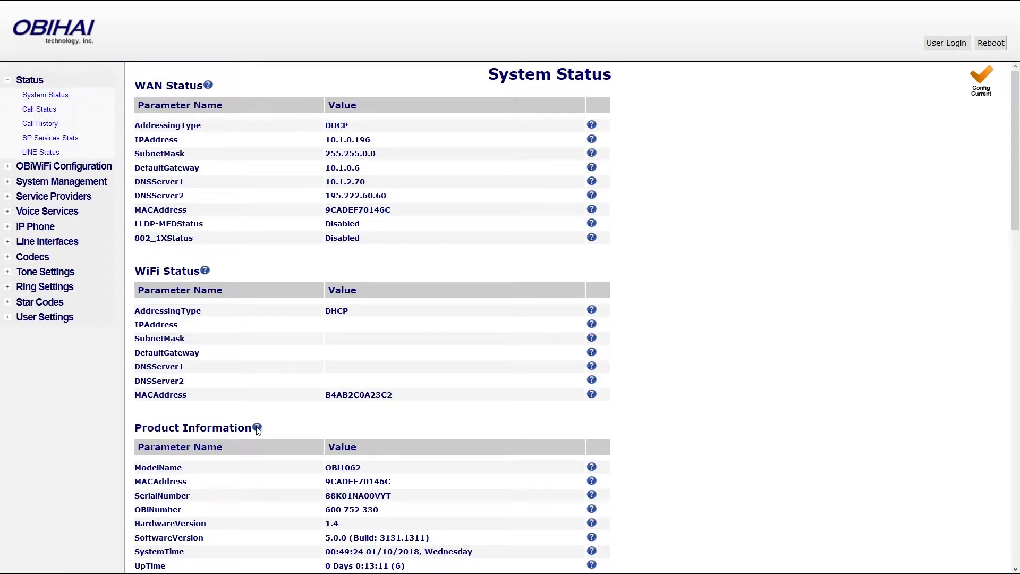
scroll("down", 3)
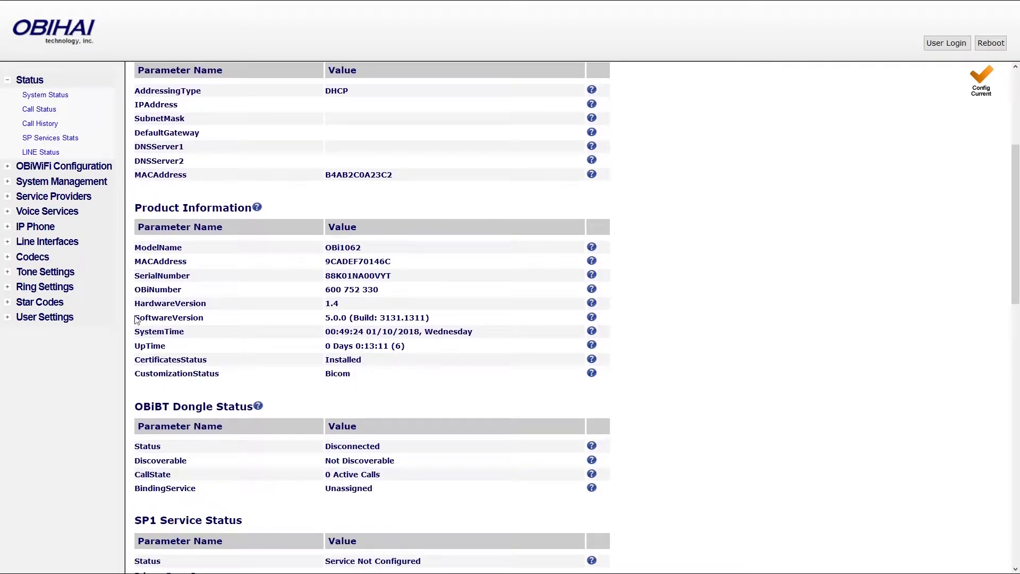
left_click_drag(325, 318, 395, 318)
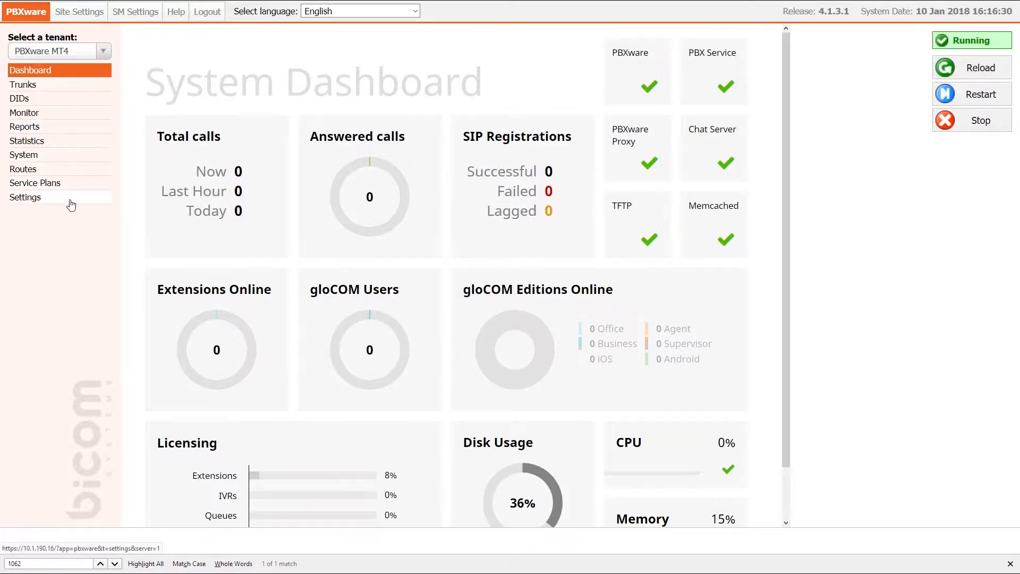
Review Tenant 01's auto-provisioning HTTP username and password under Settings > Tenants.
left_click(25, 198)
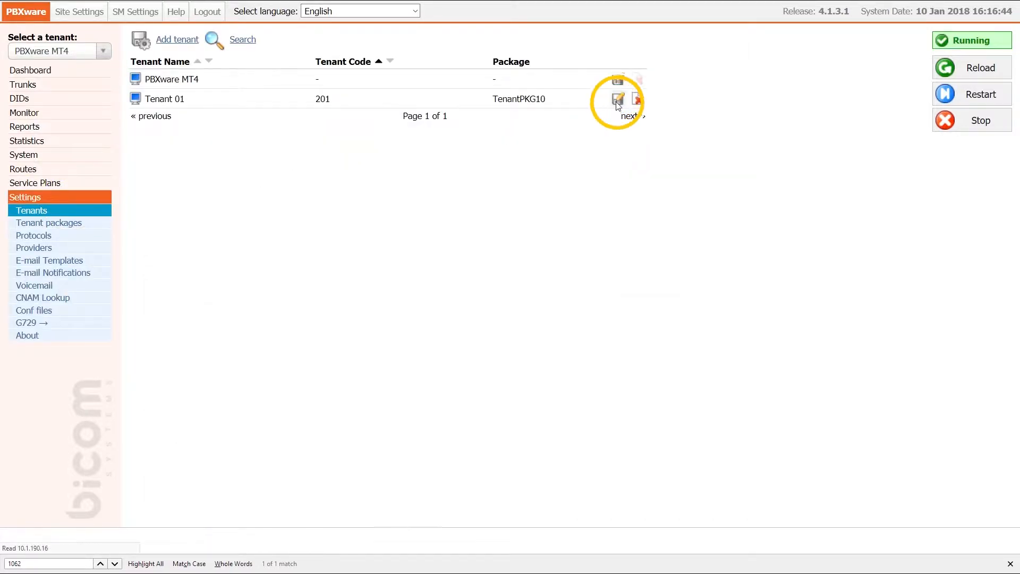
left_click(616, 99)
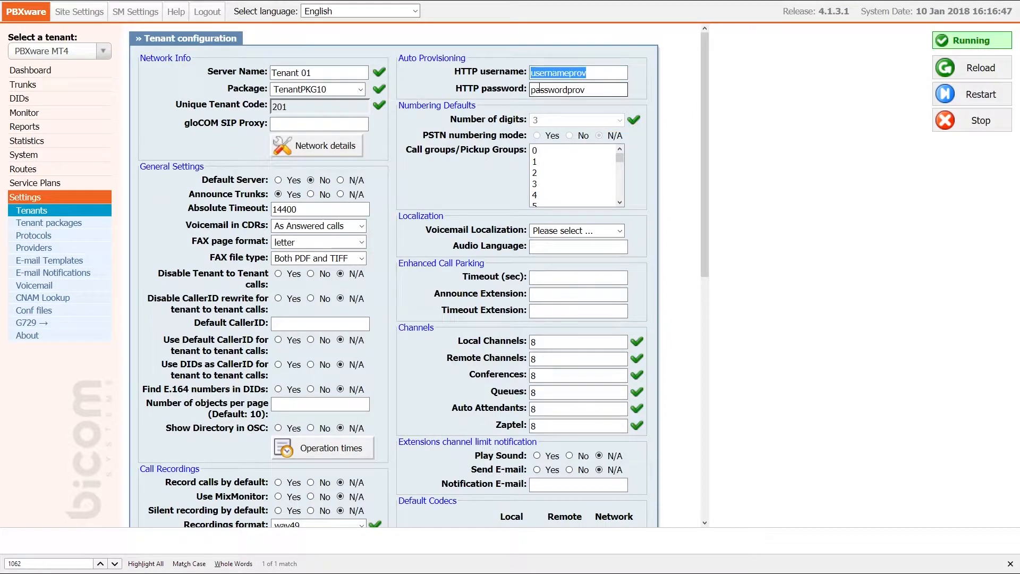
left_click(577, 89)
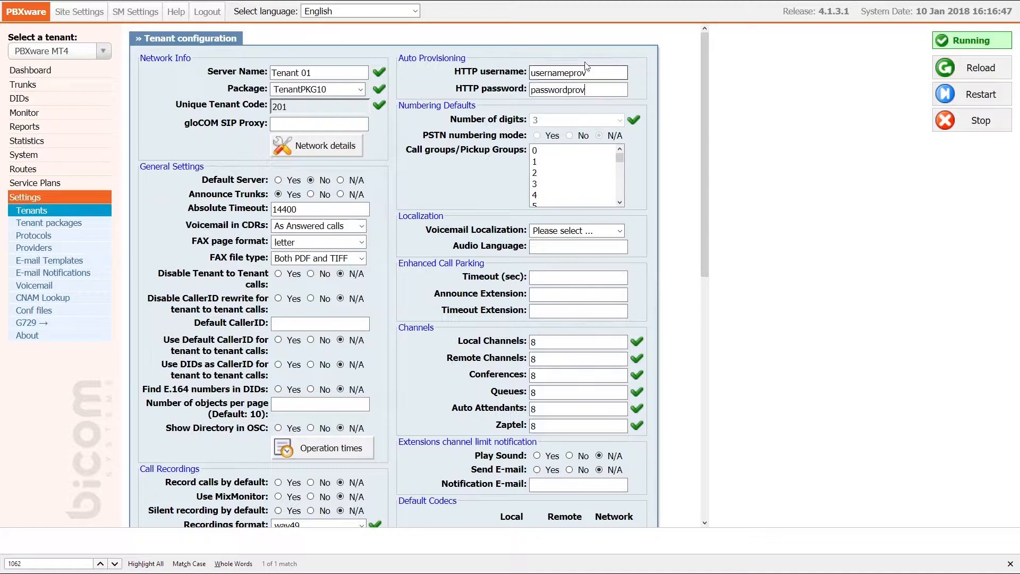
scroll("down", 3)
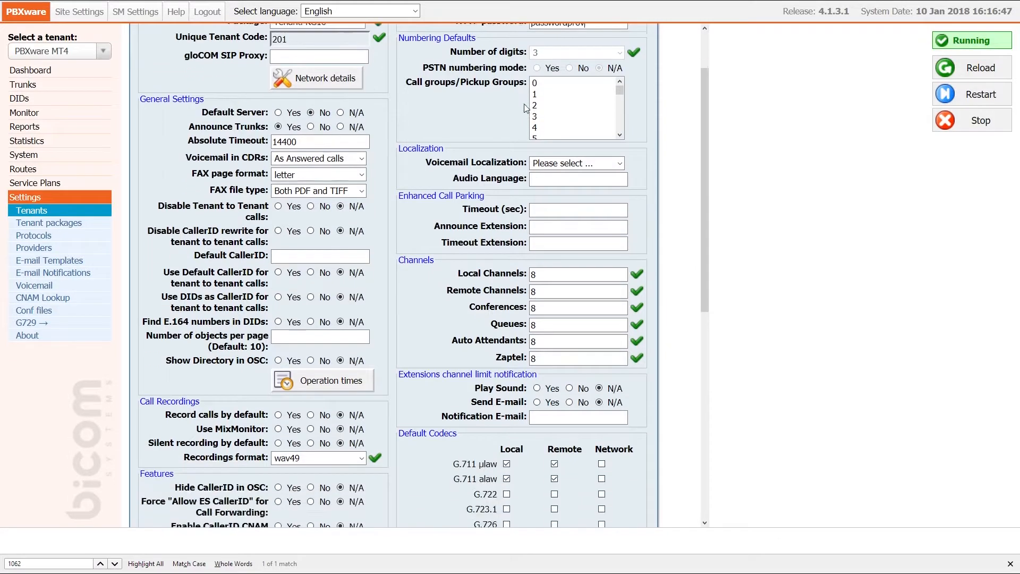
scroll("down", 3)
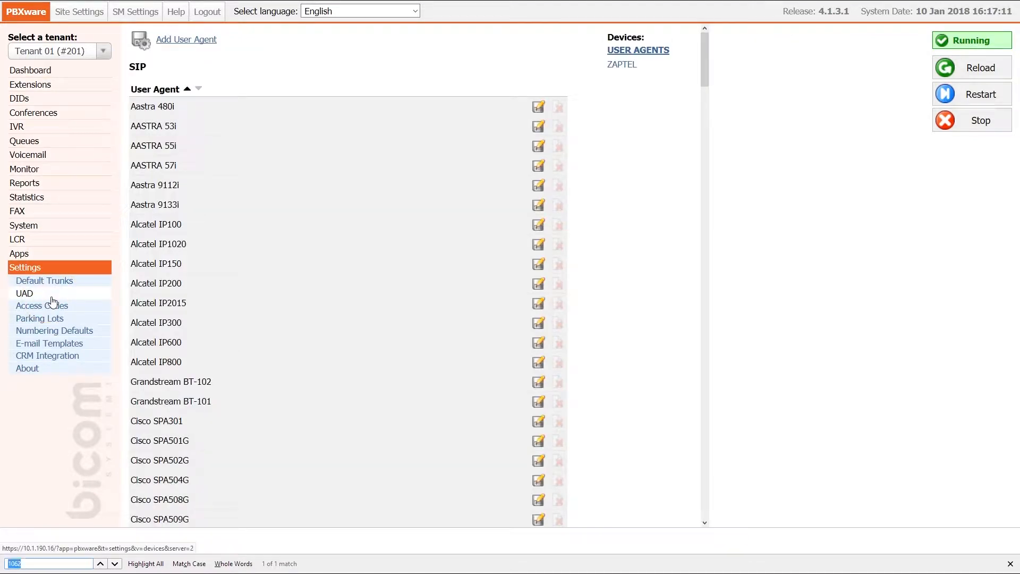
Set the OBIHAI 1062 UAD to Active with Auto provisioning Yes and DHCP Yes.
scroll("down", 3)
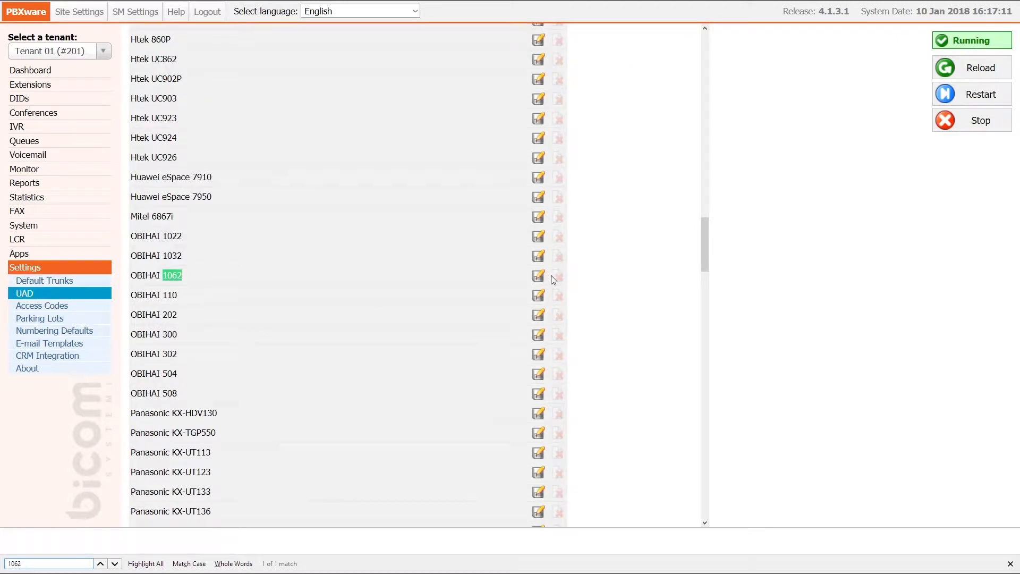
left_click(538, 276)
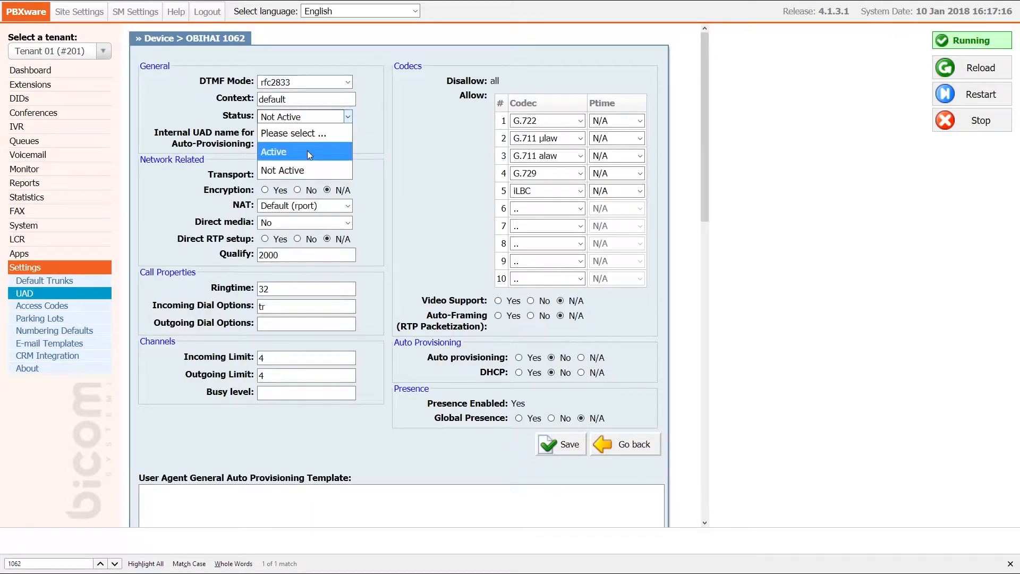
left_click(275, 152)
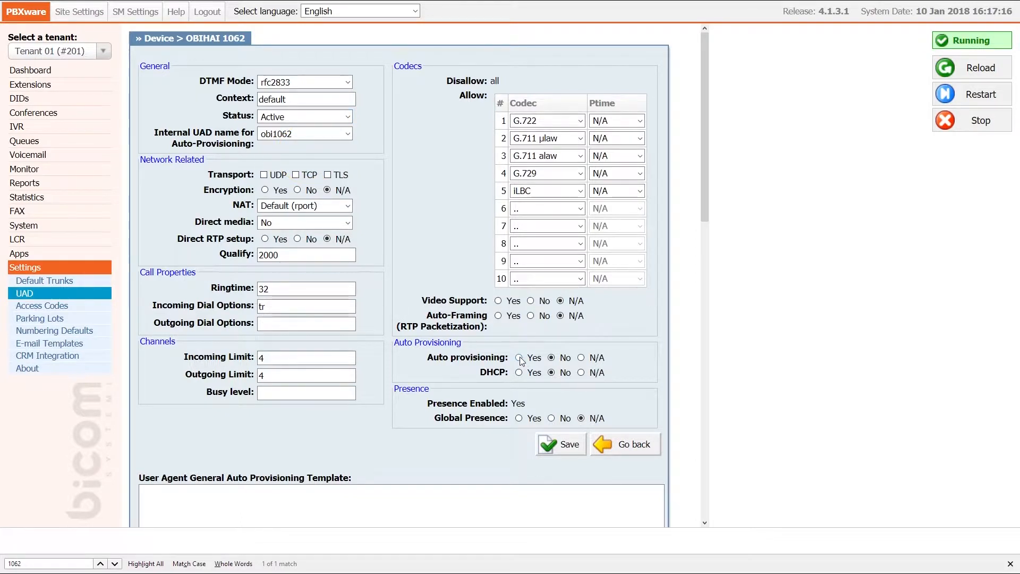
left_click(520, 358)
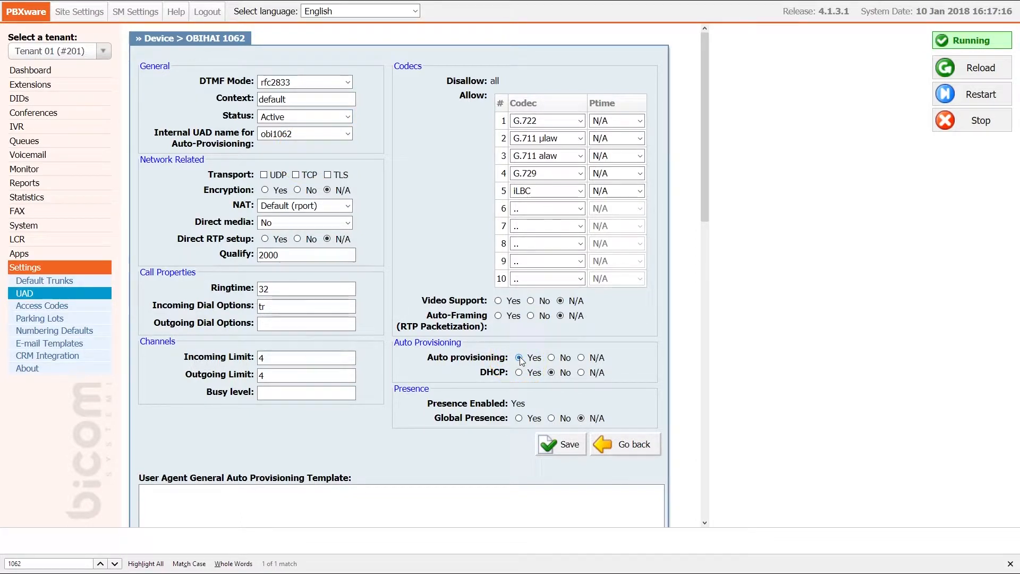
left_click(520, 371)
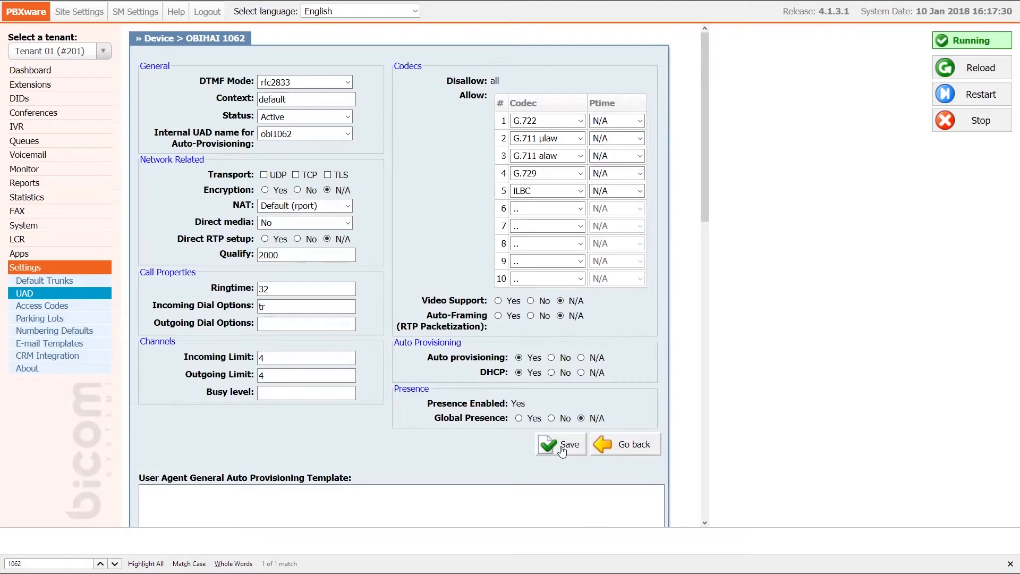
mouse_move(30, 85)
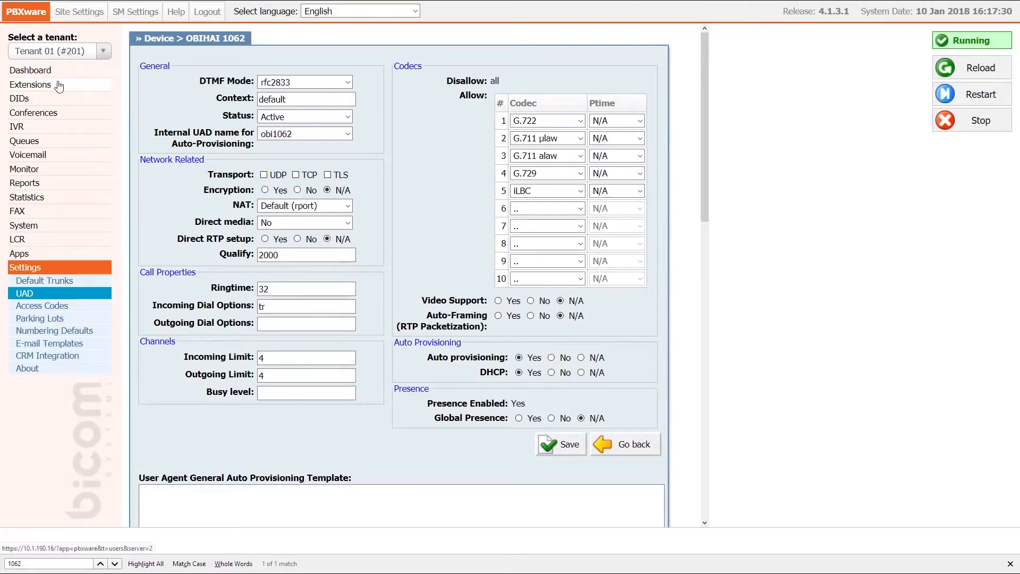
Start a new extension with UAD OBIHAI 1062 and its location, proceeding to the details form.
left_click(31, 84)
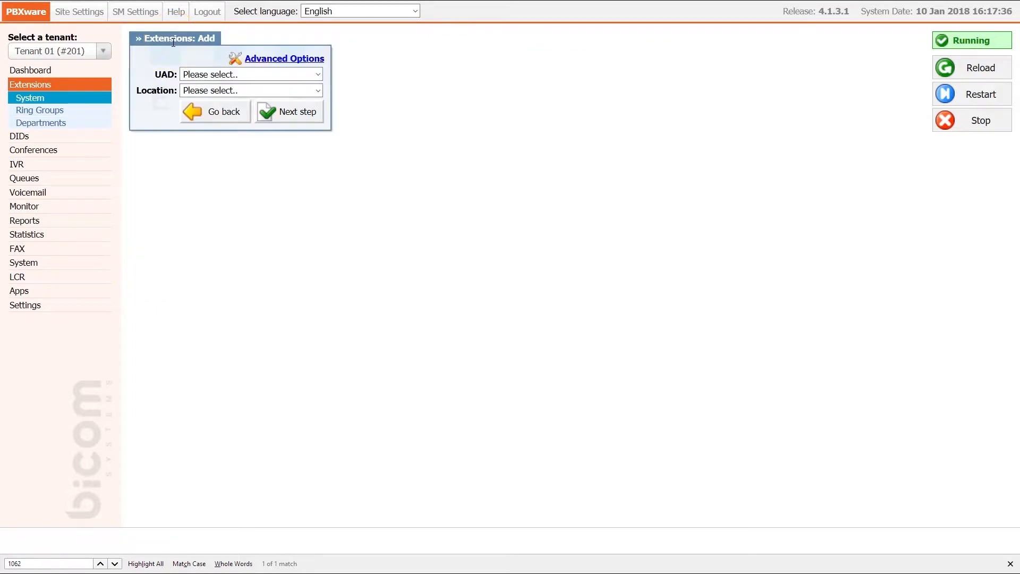
left_click(249, 73)
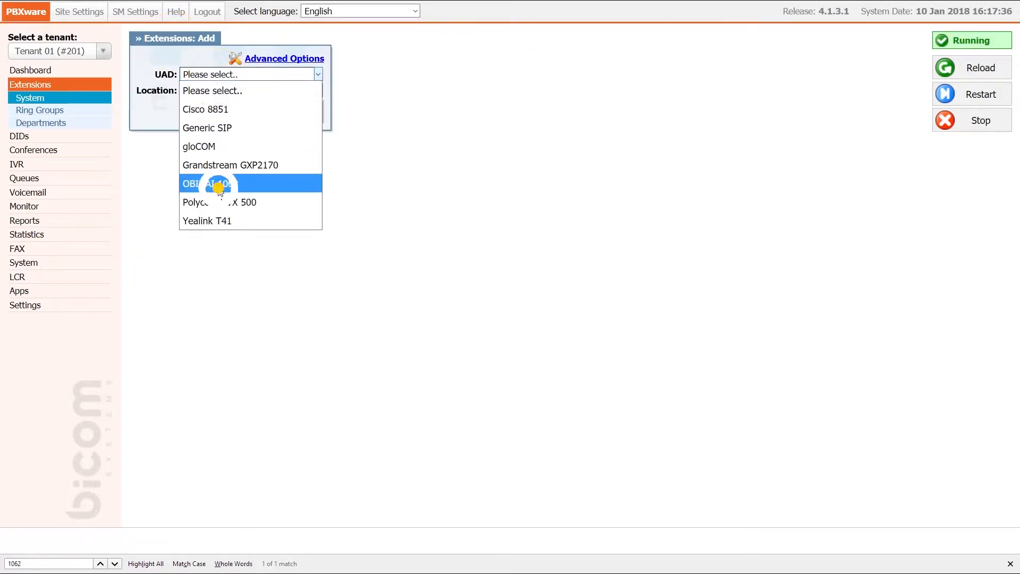
left_click(217, 183)
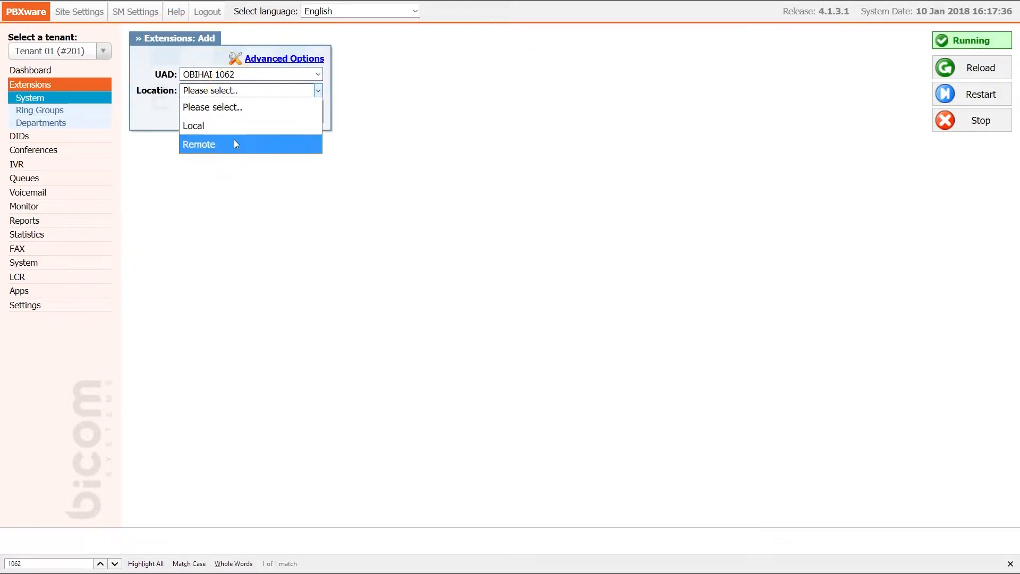
left_click(199, 143)
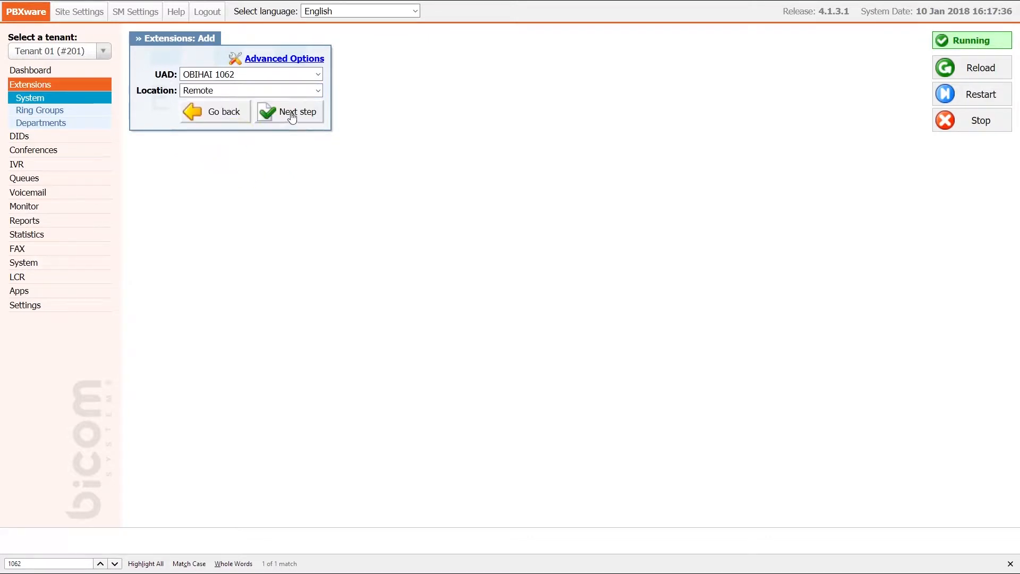
left_click(289, 112)
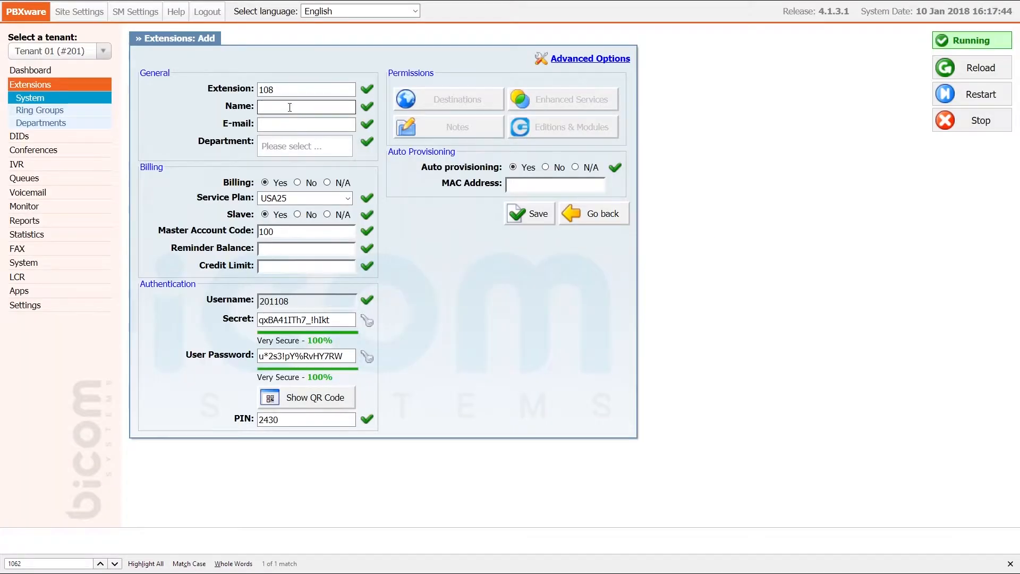
Fill name 'test', e-mail, department None and MAC 9CADEF70146C from the phone status, then save extension 108.
type("test")
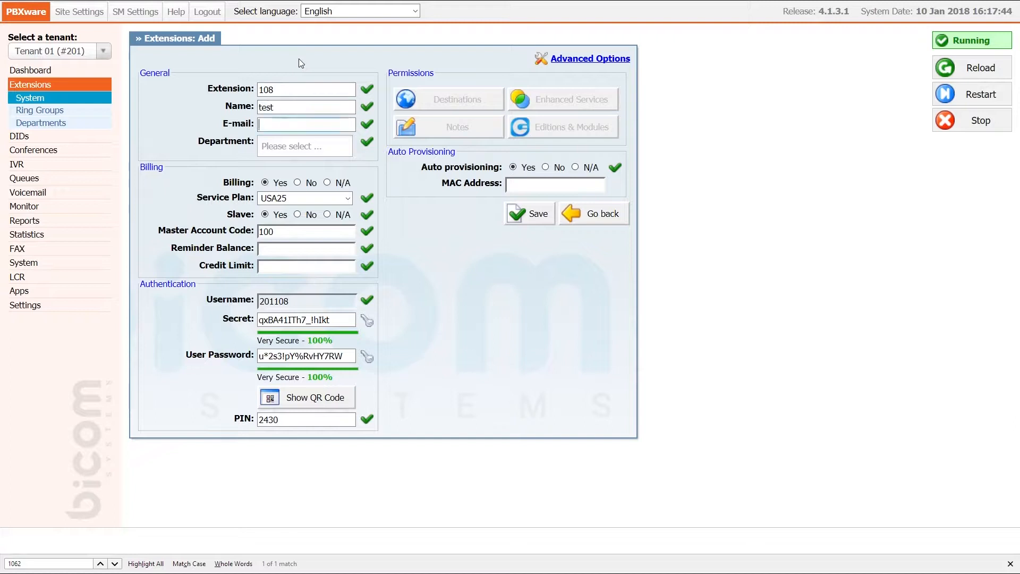
type("test@example.com")
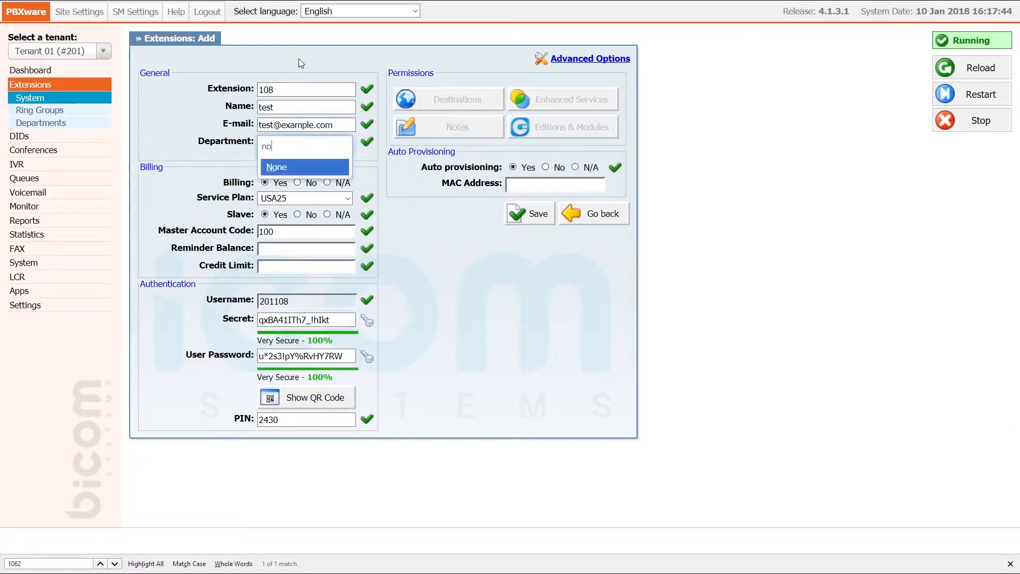
left_click(275, 166)
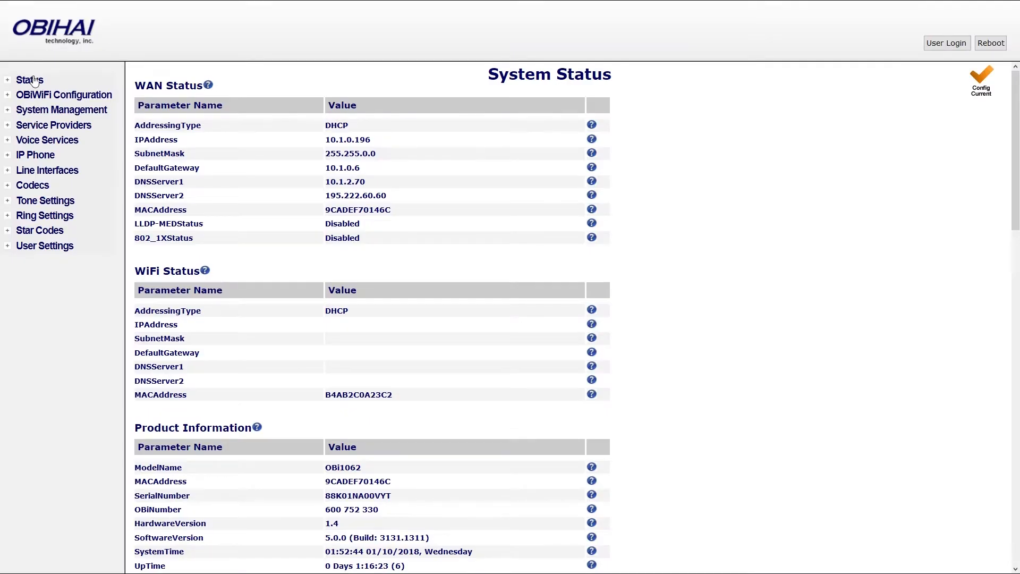
left_click(29, 80)
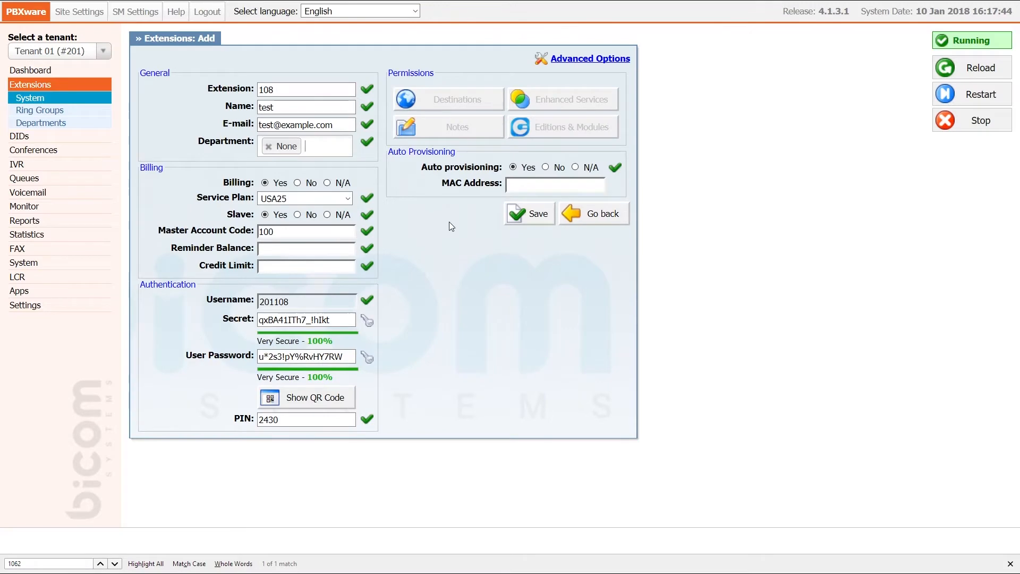
type("9CADEF70146C")
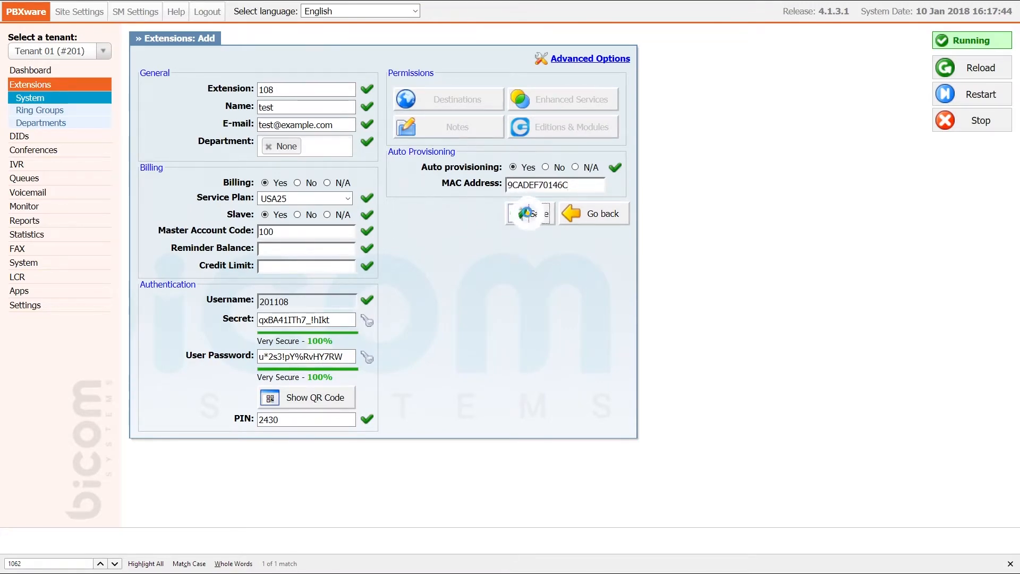
left_click(527, 214)
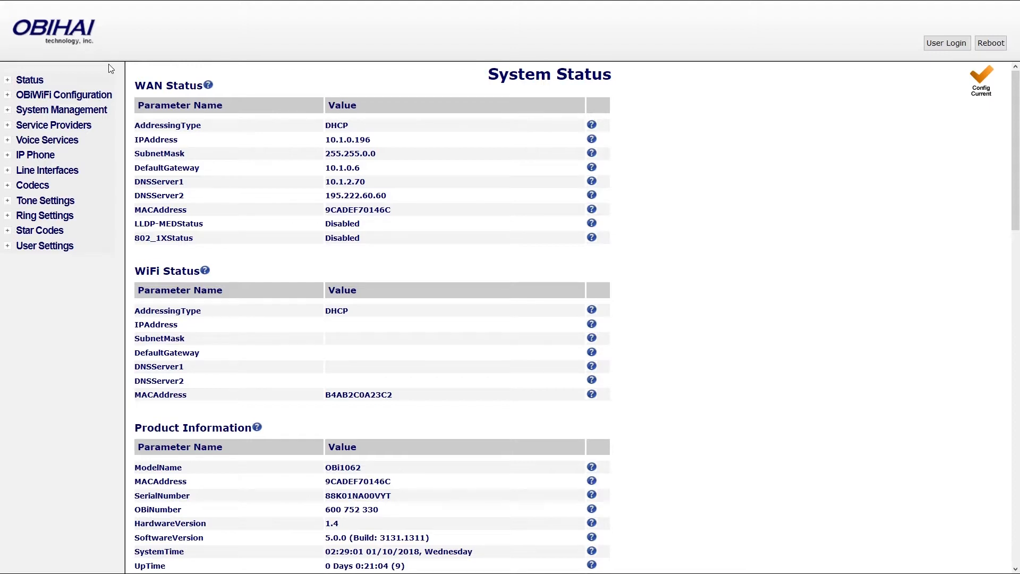
On the Auto Provisioning page, untick Default for ITSP ConfigURL and clear its value.
left_click(61, 110)
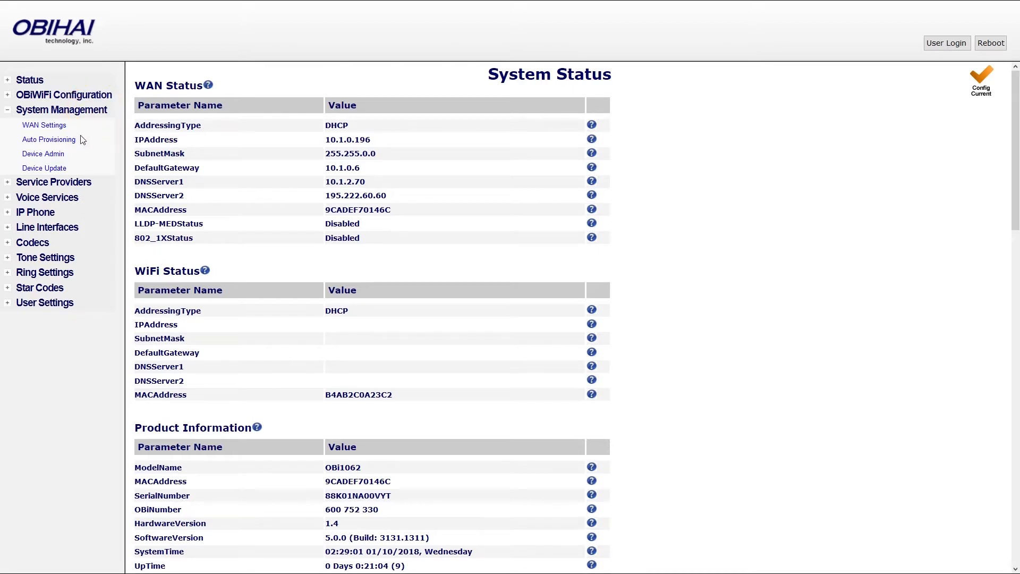
left_click(49, 140)
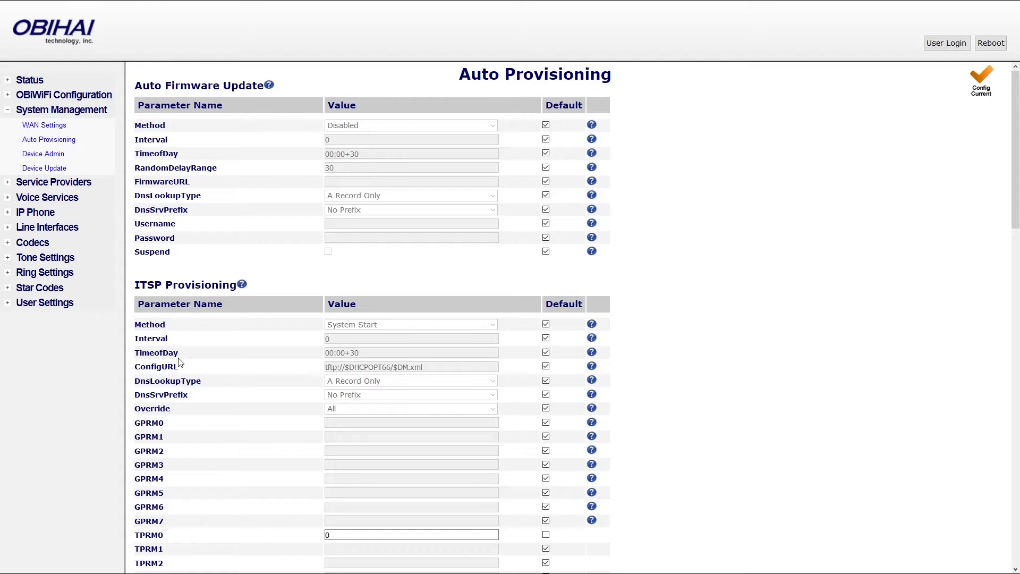
mouse_move(486, 371)
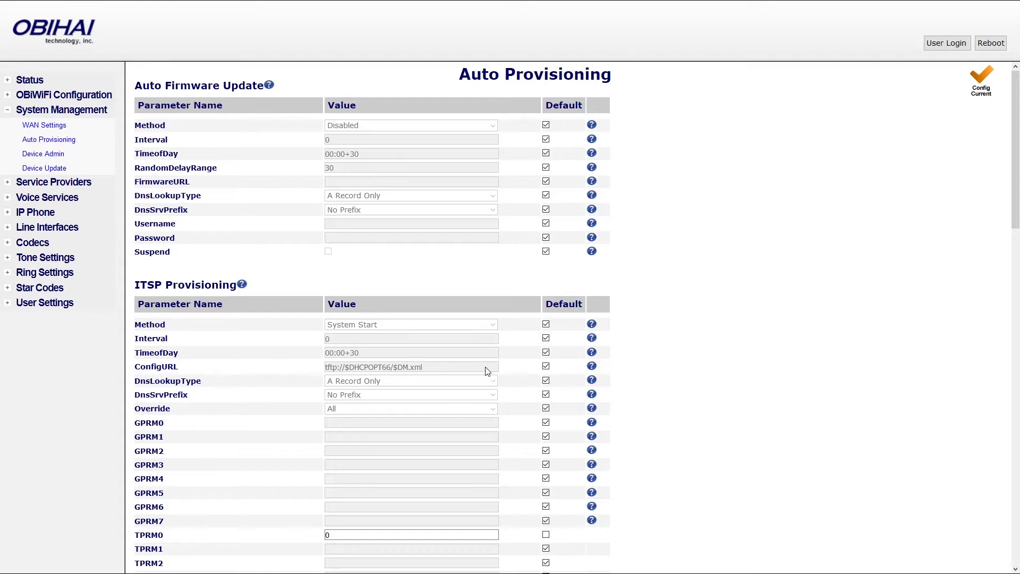
left_click(546, 365)
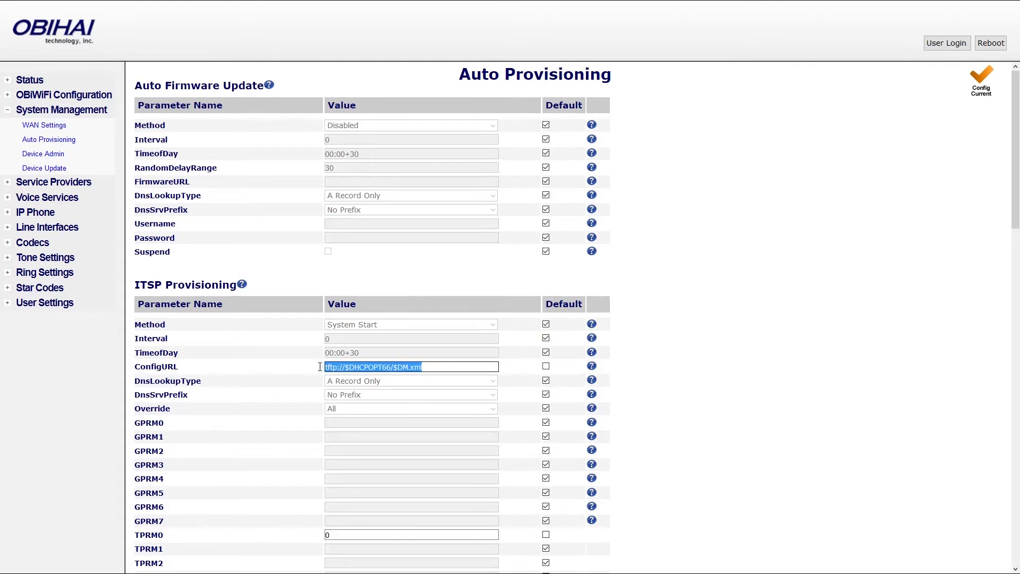
key("Delete")
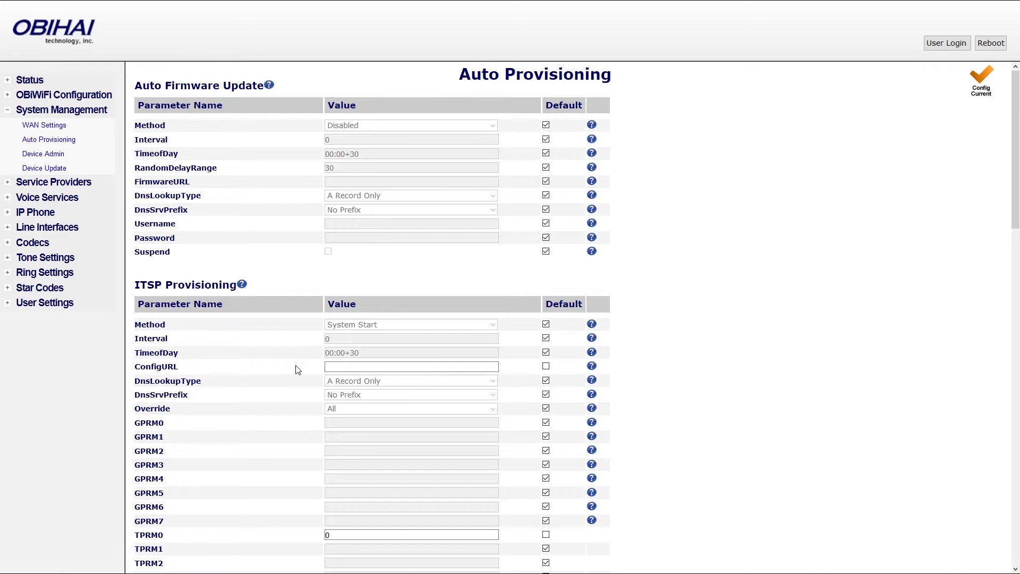
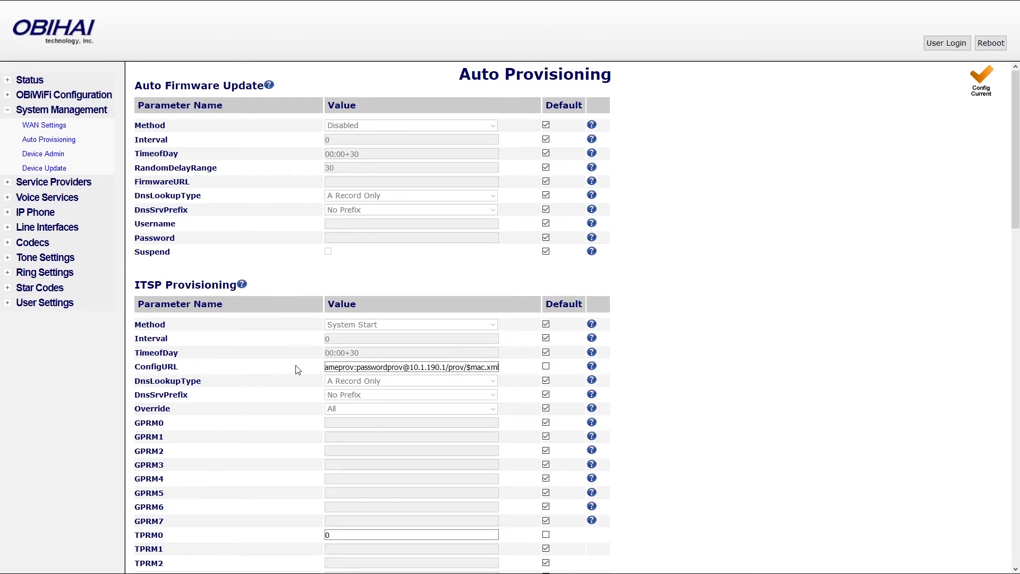
key("Backspace")
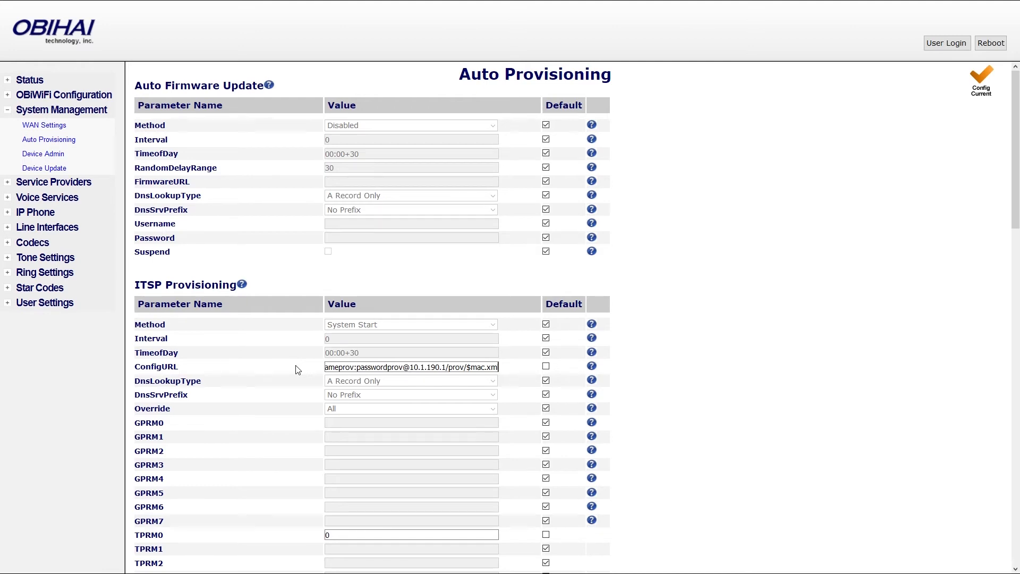
Submit the provisioning changes and reboot the phone, confirming both prompts.
scroll("down", 3)
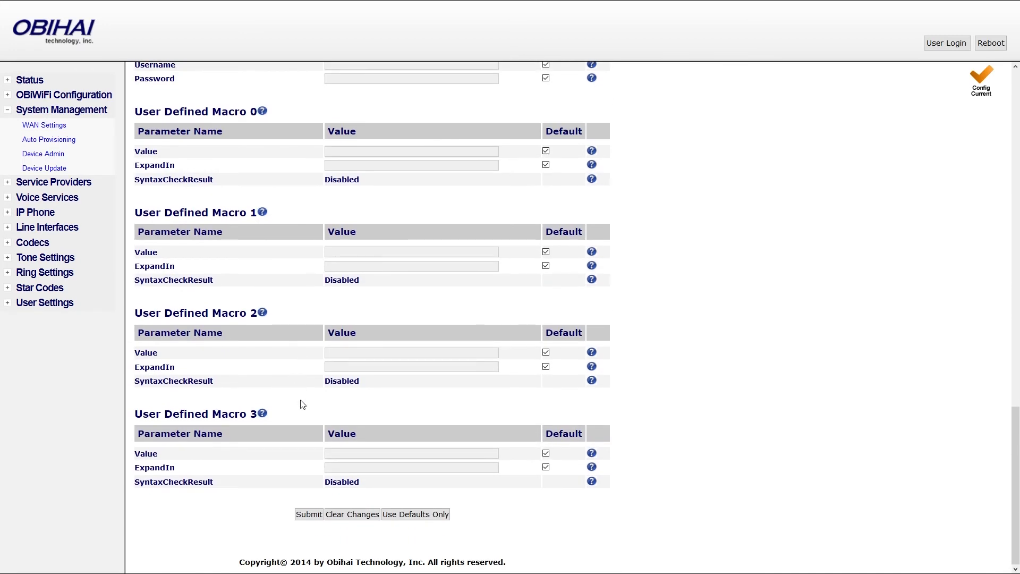
left_click(309, 514)
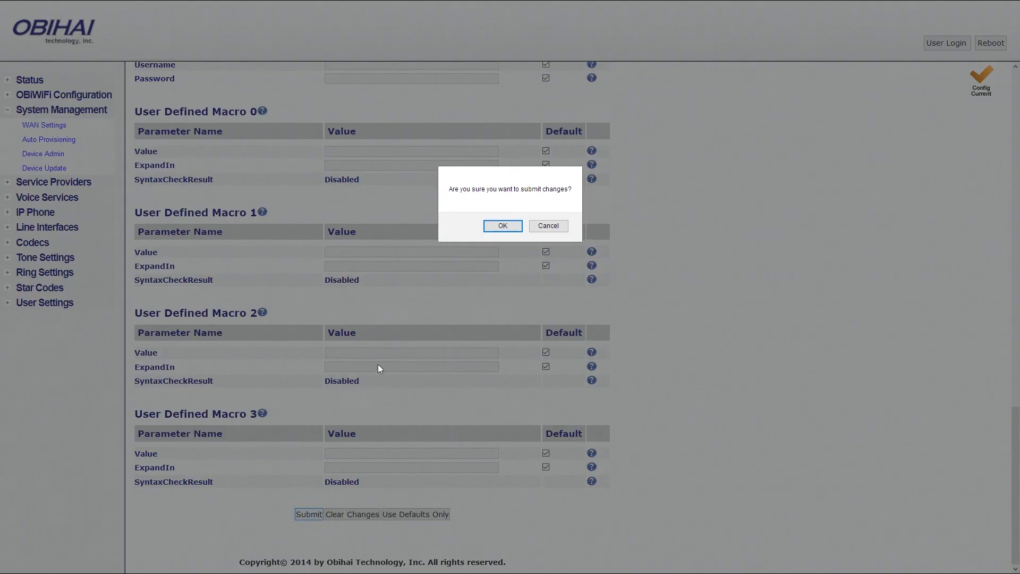
left_click(501, 225)
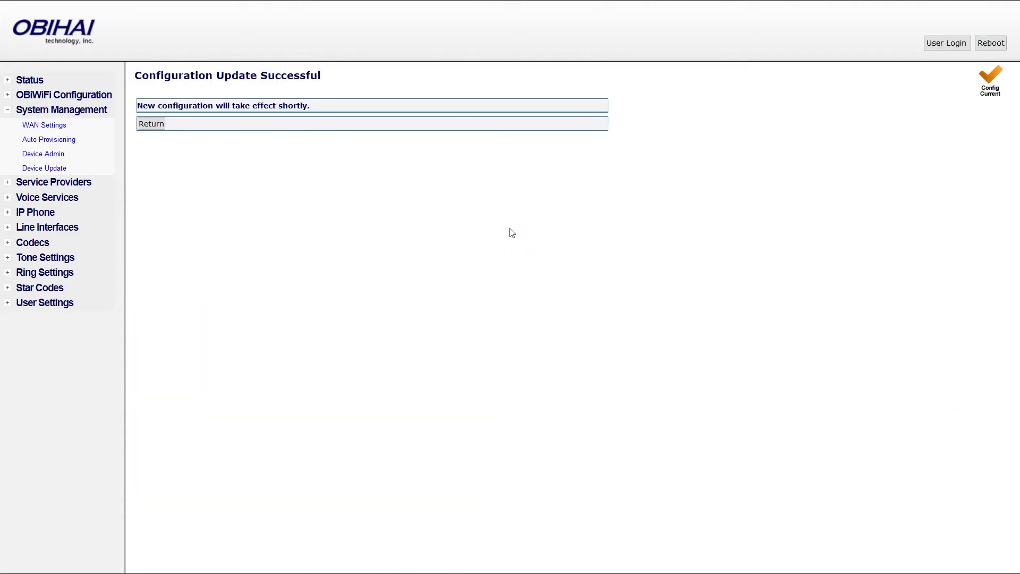
left_click(991, 42)
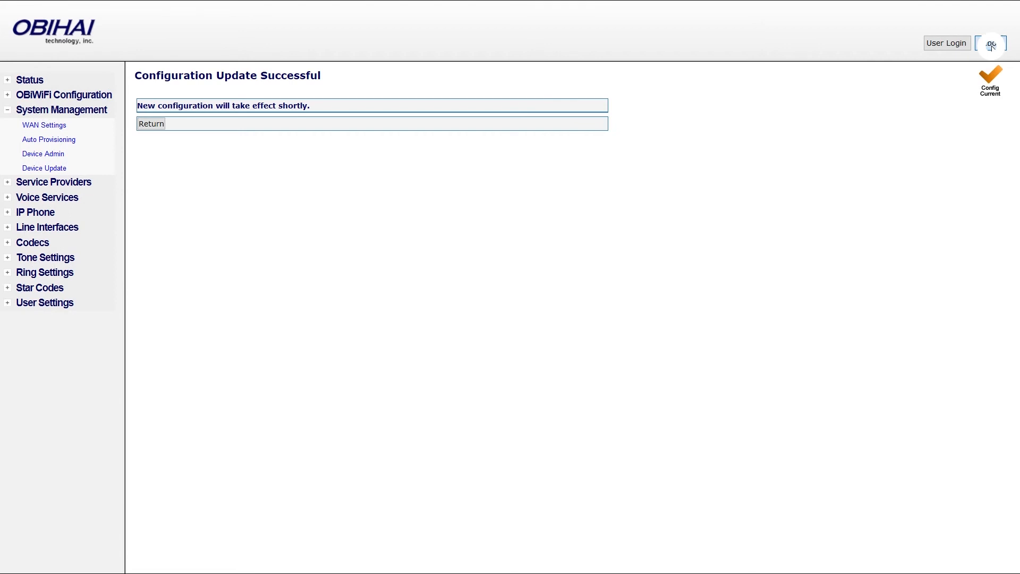
left_click(990, 43)
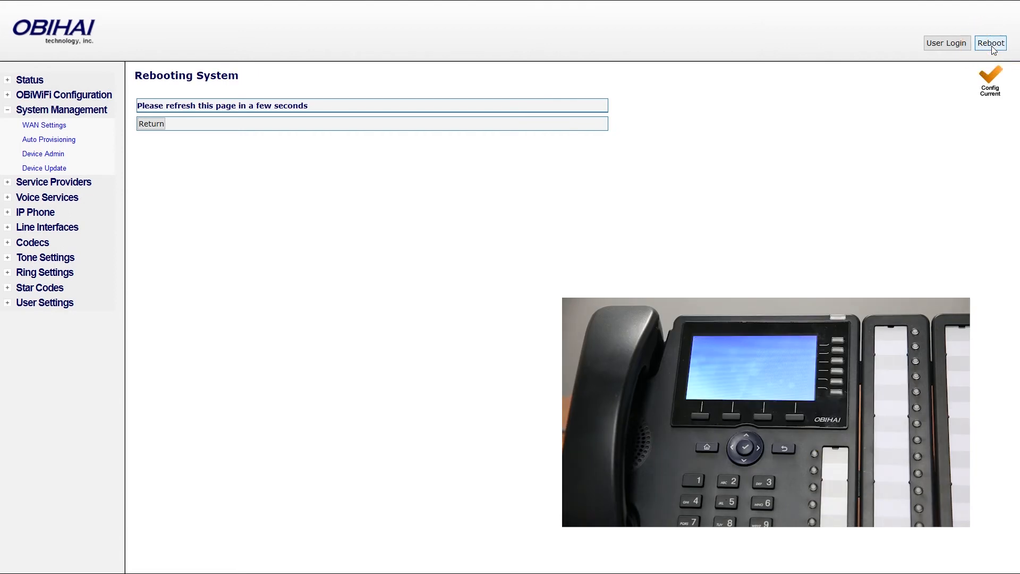